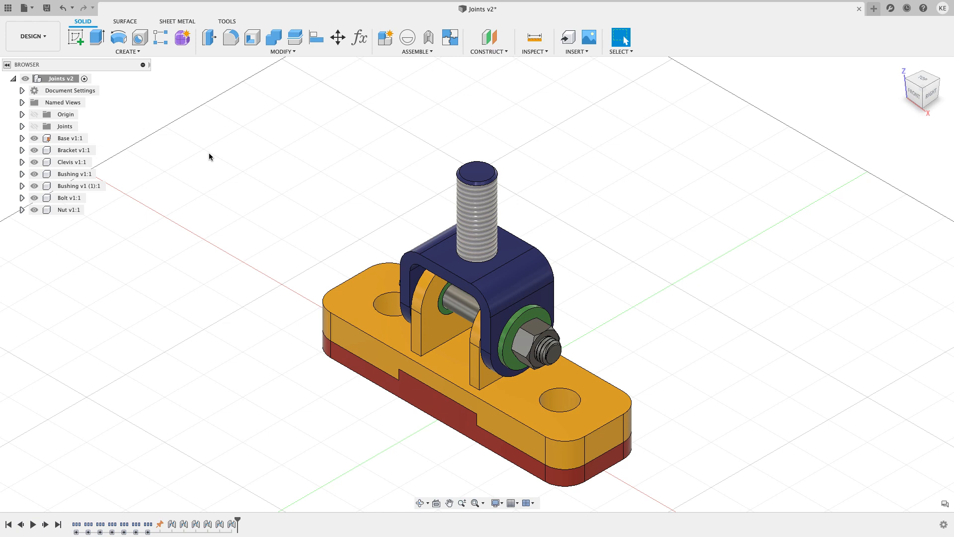
pyautogui.moveTo(235, 146)
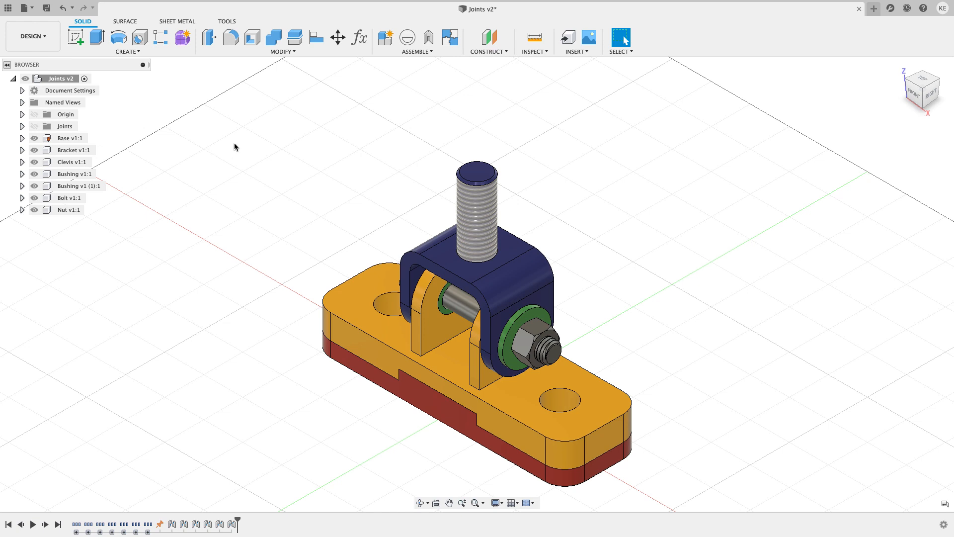
pyautogui.moveTo(279, 163)
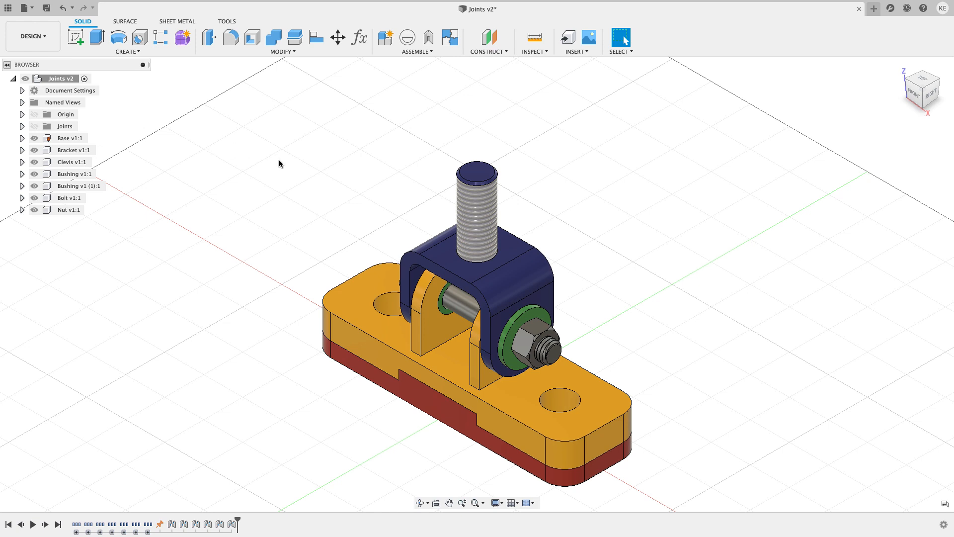
pyautogui.moveTo(103, 151)
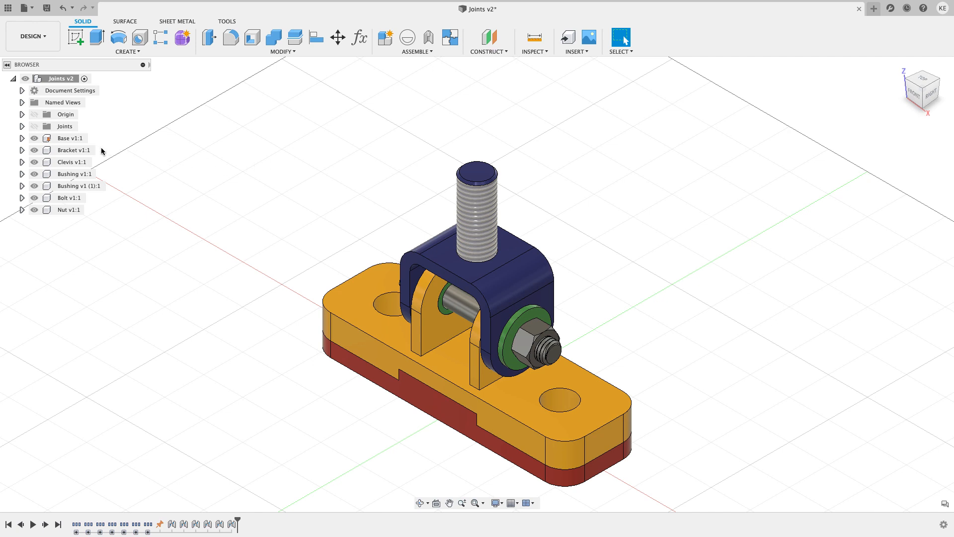
# - Expand Bracket v1:1 and its Bodies folder in the Browser to show Body1
pyautogui.click(21, 150)
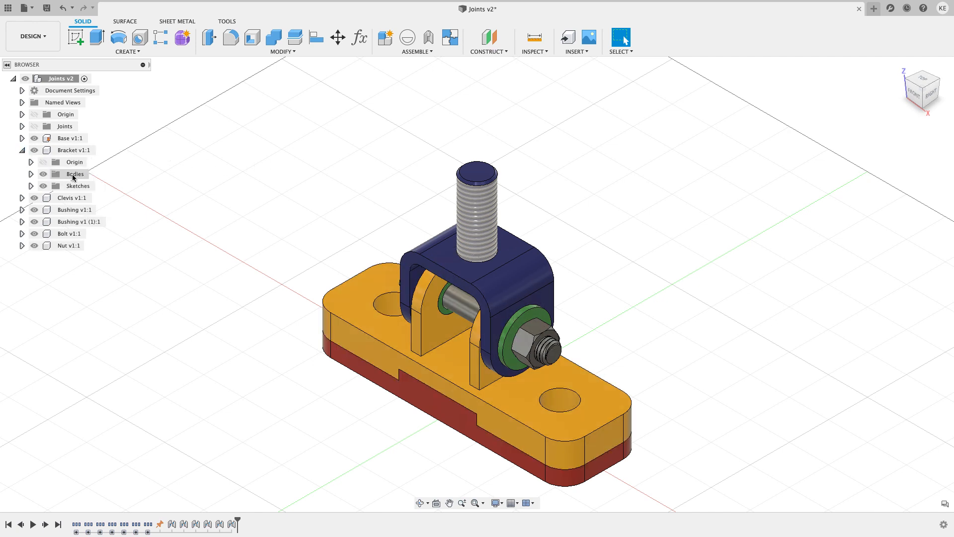
pyautogui.click(30, 173)
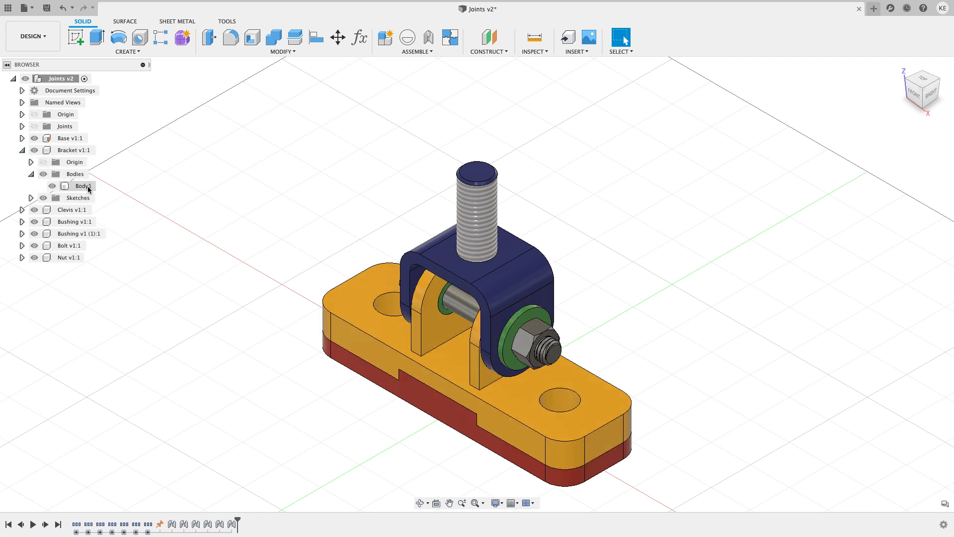
# - Save Body1 as a binary, medium-refinement STL to the Desktop, replacing Body1.stl
pyautogui.rightClick(84, 185)
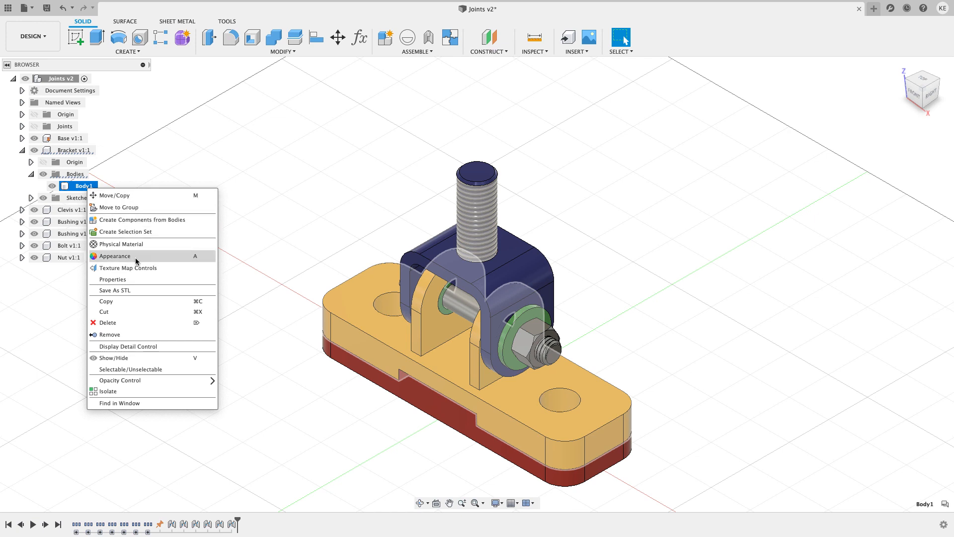
pyautogui.click(113, 290)
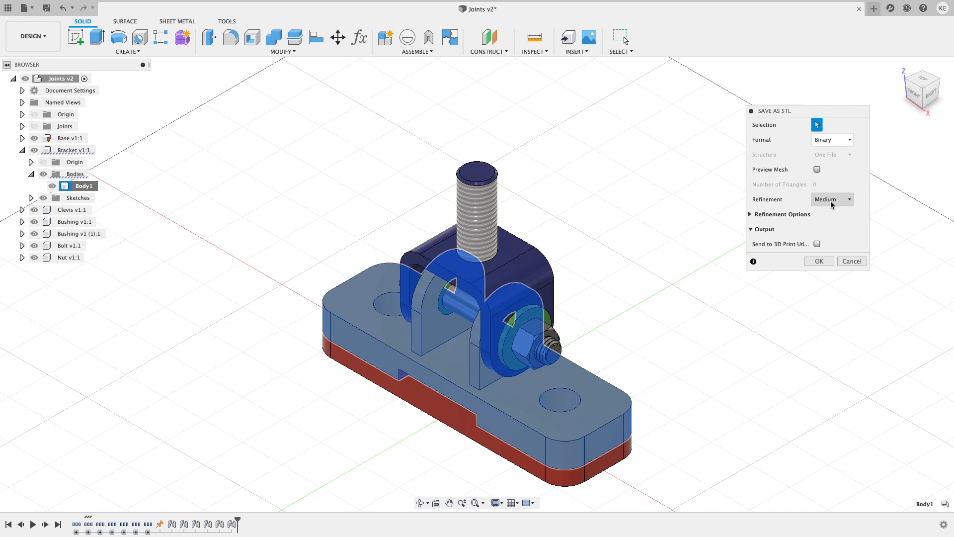
pyautogui.moveTo(810, 238)
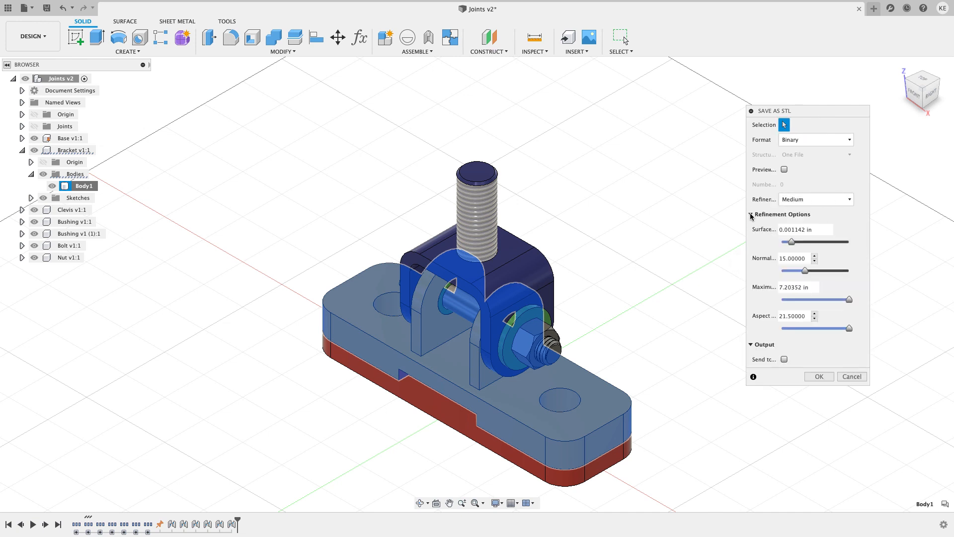
pyautogui.click(751, 214)
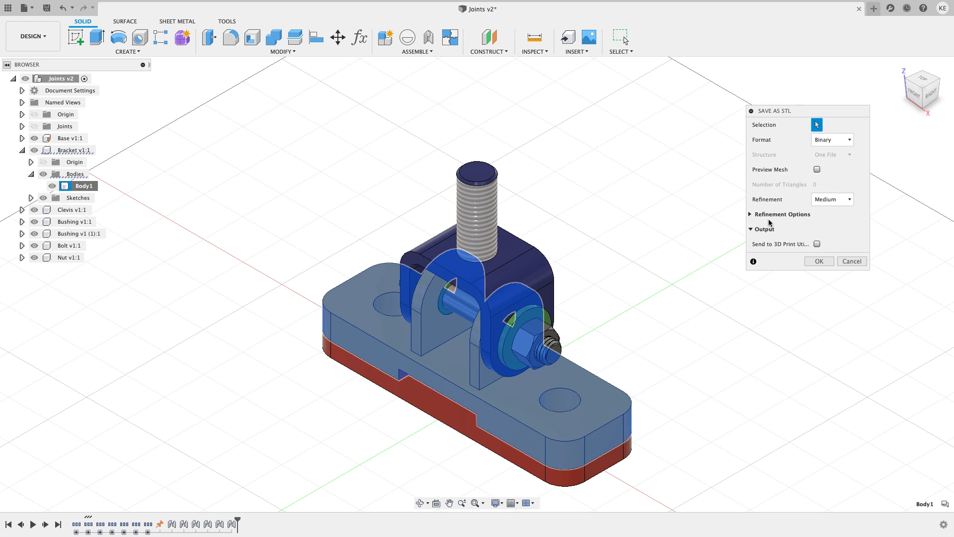
pyautogui.moveTo(787, 246)
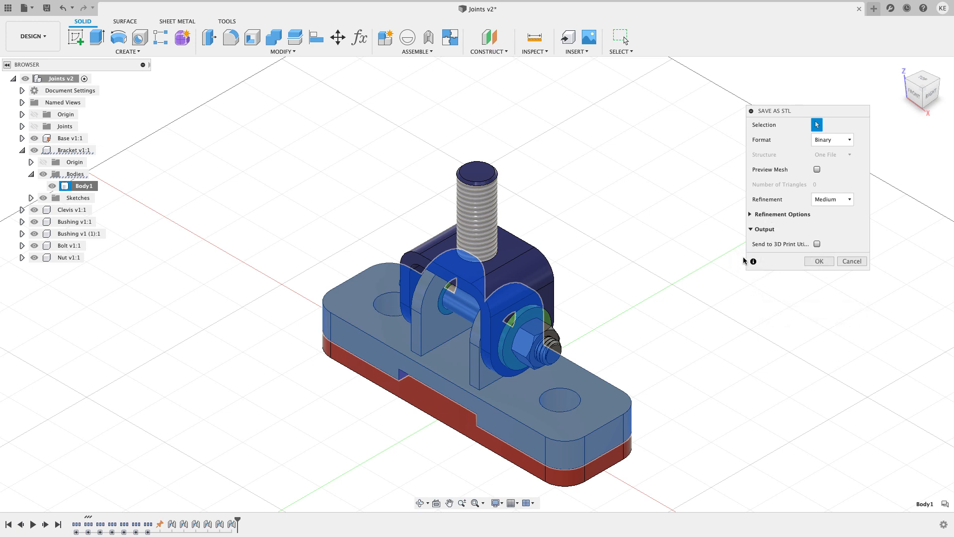
pyautogui.click(818, 260)
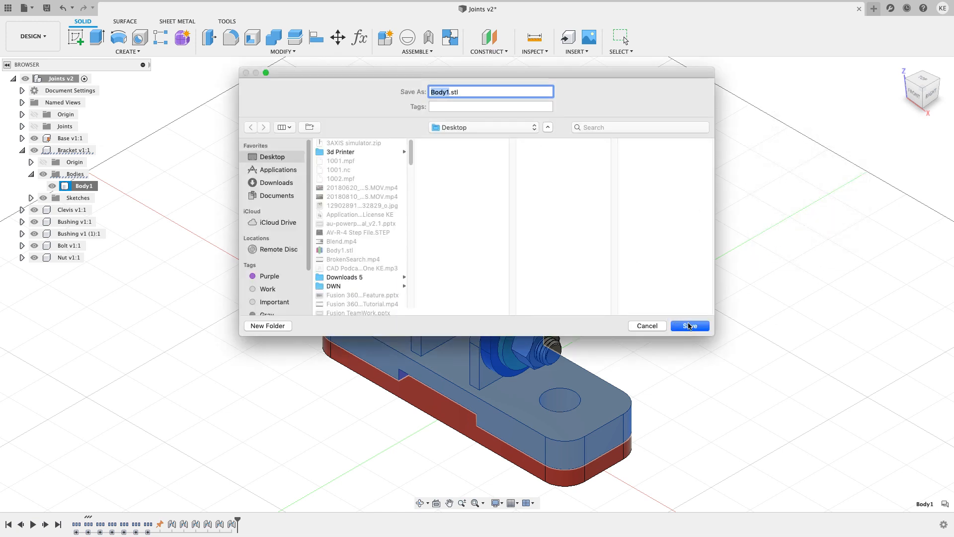
pyautogui.click(689, 325)
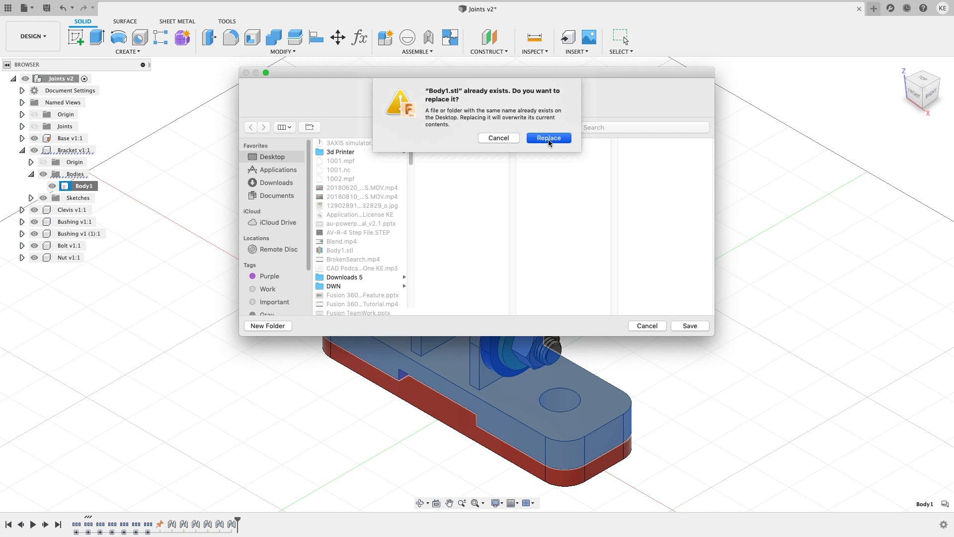
pyautogui.click(547, 137)
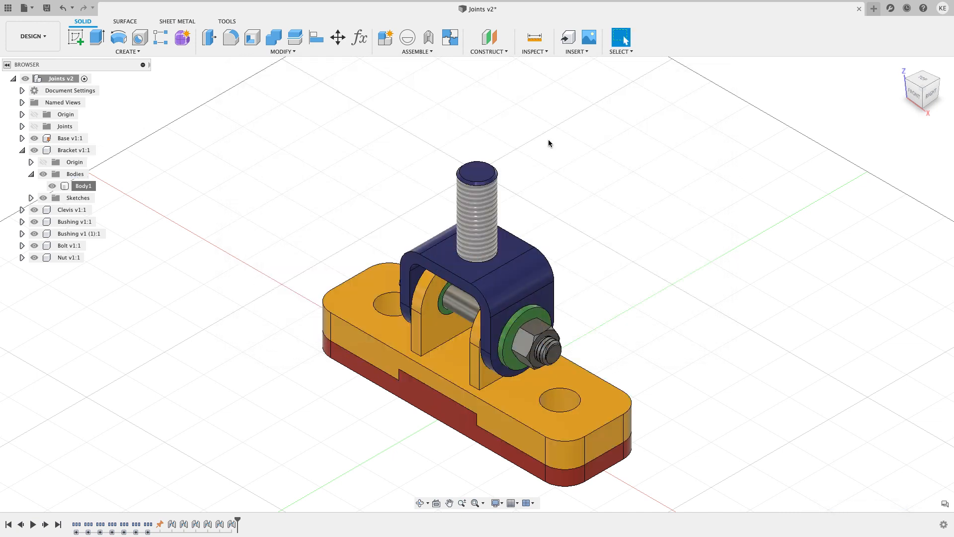
pyautogui.moveTo(250, 136)
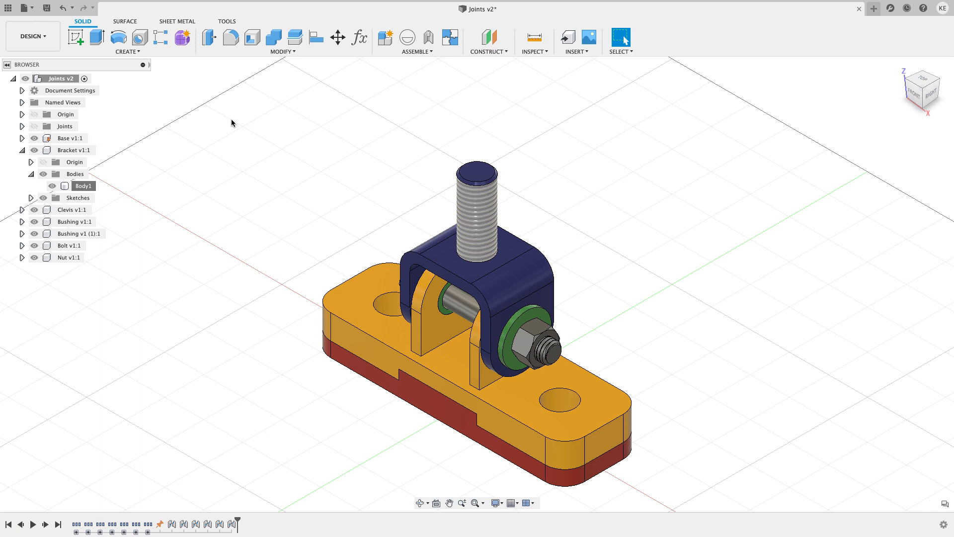
# - Start the Make > 3D Print command for Body1 with refinement at High, options collapsed
pyautogui.click(227, 21)
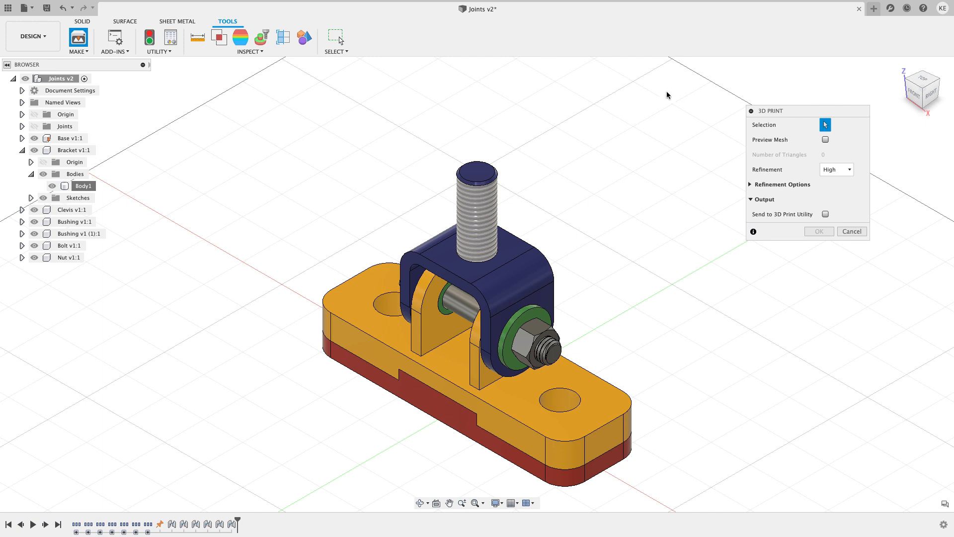
pyautogui.moveTo(700, 249)
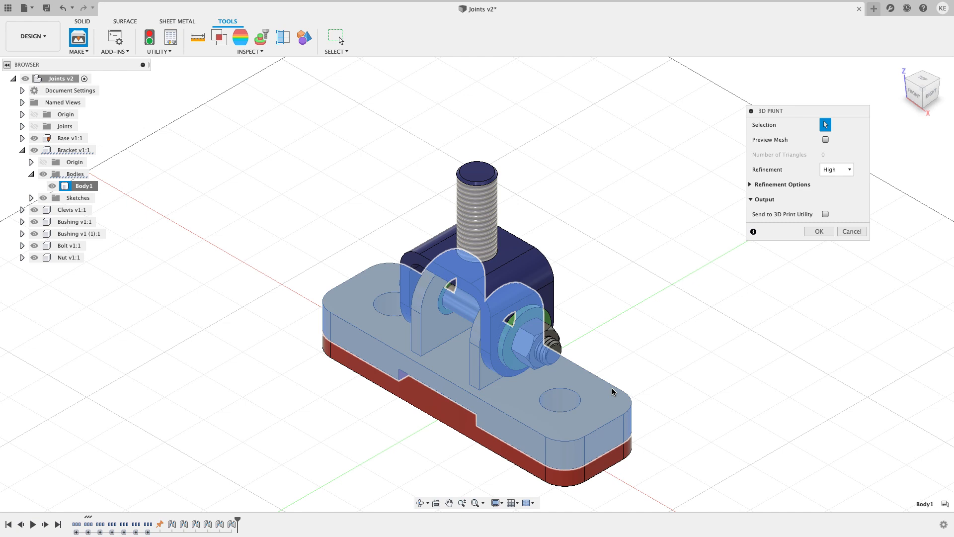
pyautogui.click(835, 169)
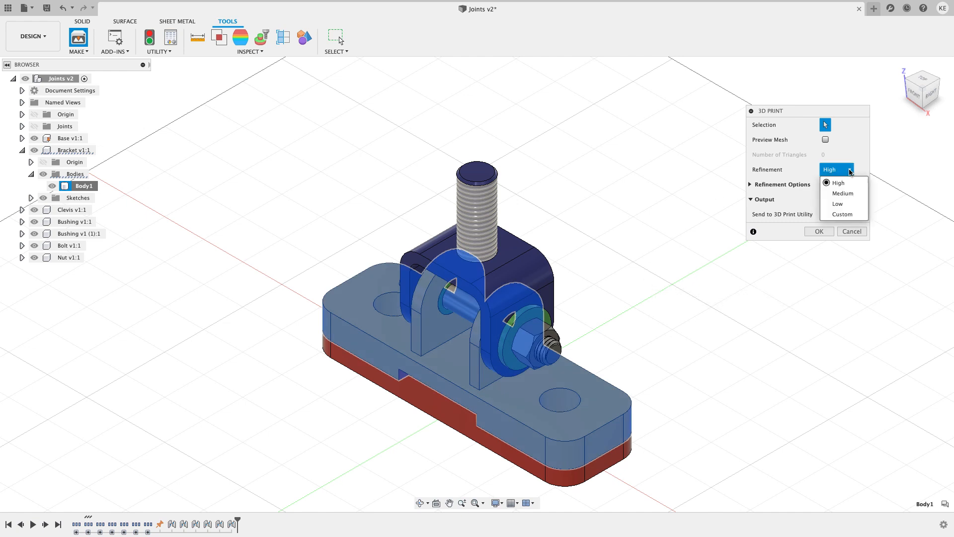
pyautogui.click(750, 185)
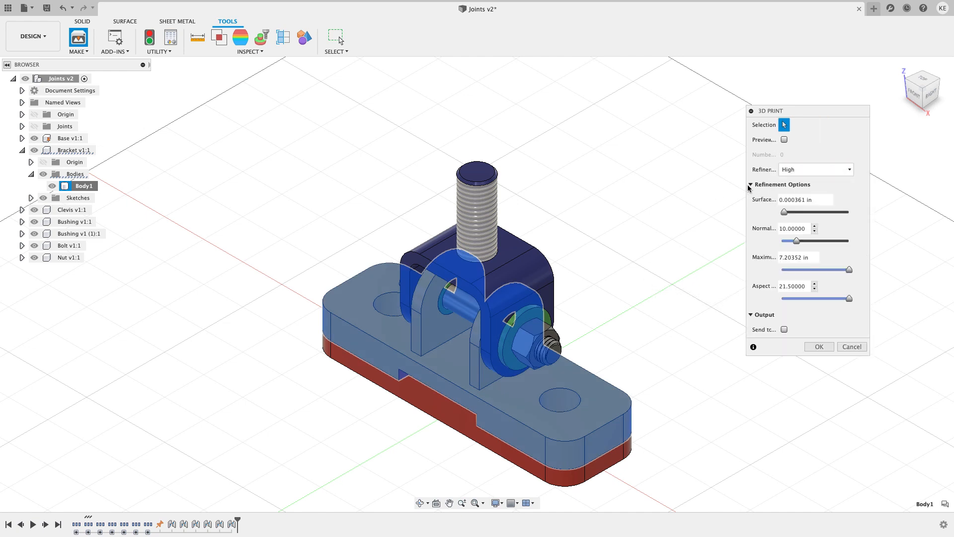
pyautogui.click(749, 184)
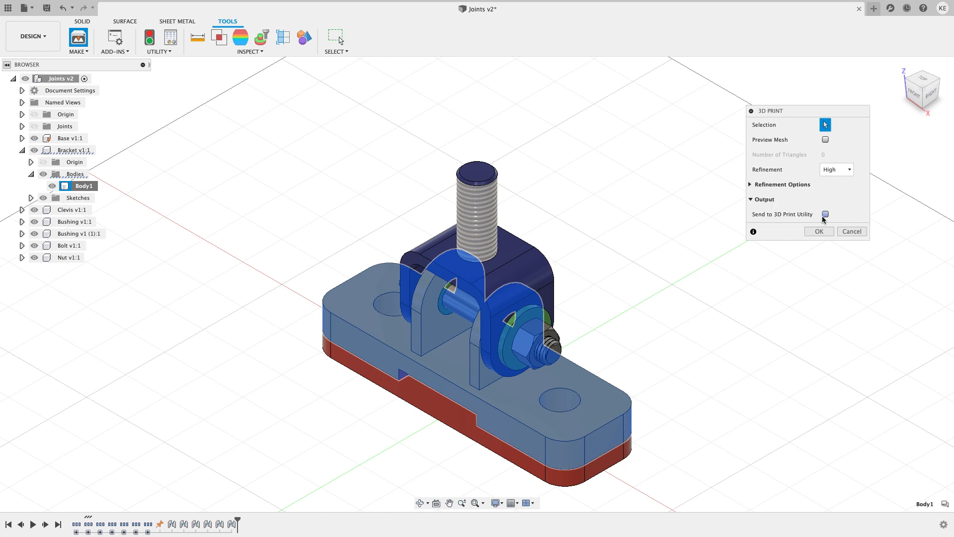
# - Send Body1 to Cura at High refinement and confirm the 3D Print command
pyautogui.click(824, 214)
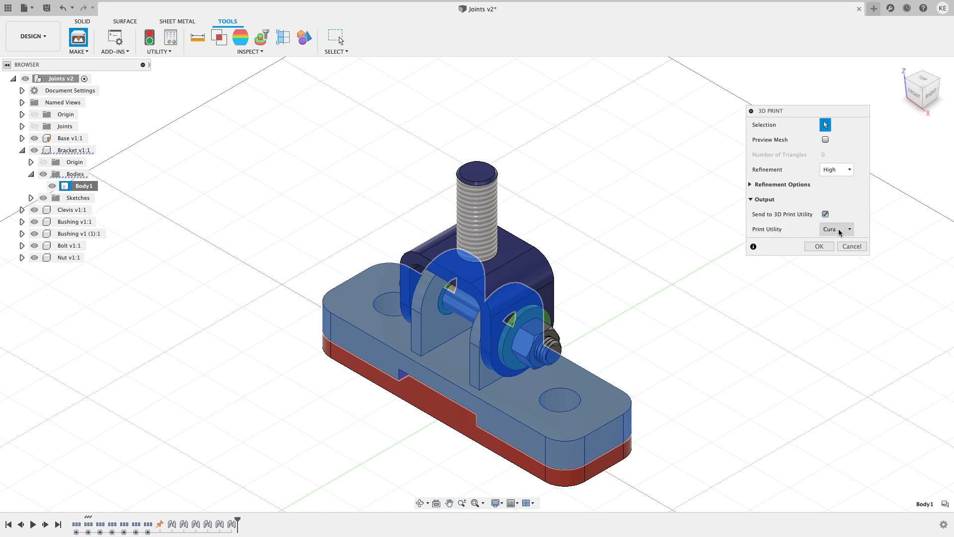
pyautogui.click(836, 229)
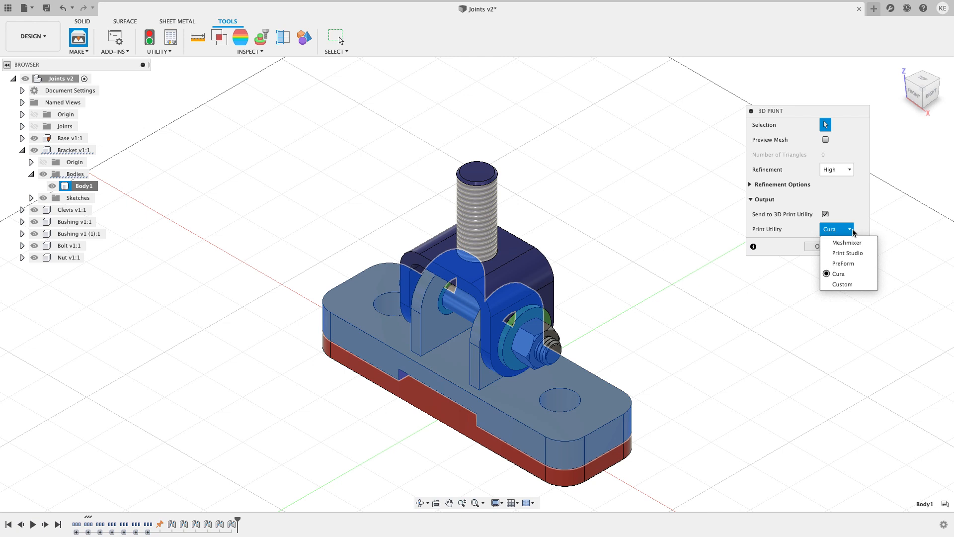
pyautogui.moveTo(842, 285)
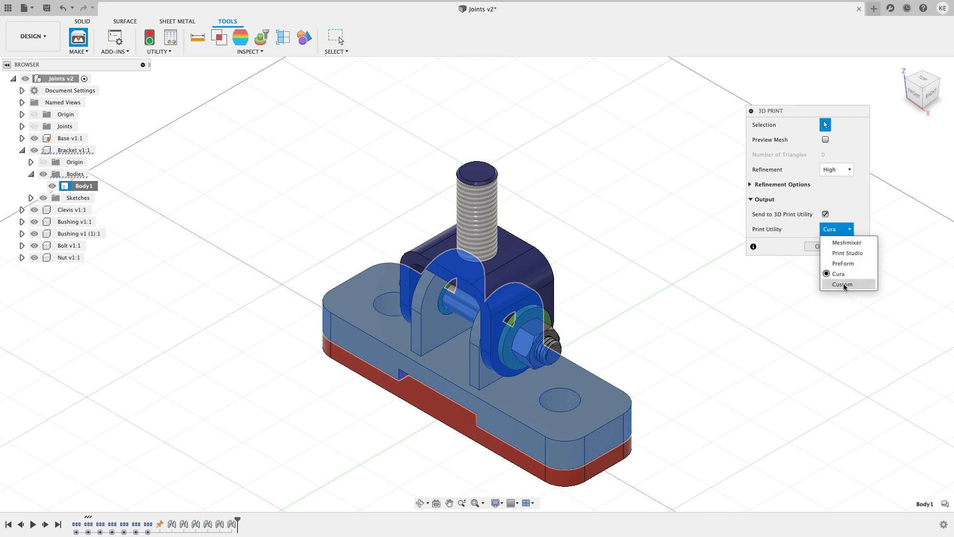
pyautogui.click(836, 274)
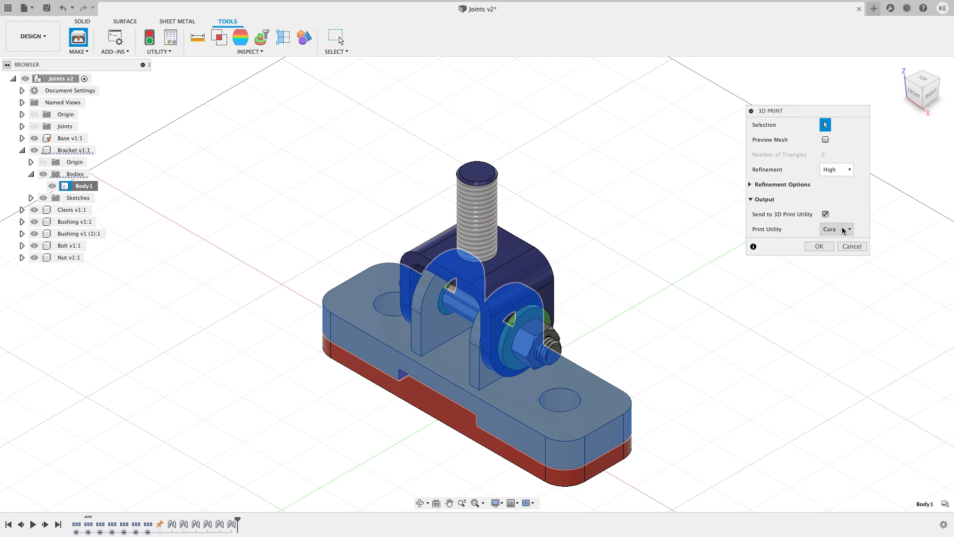
pyautogui.moveTo(790, 240)
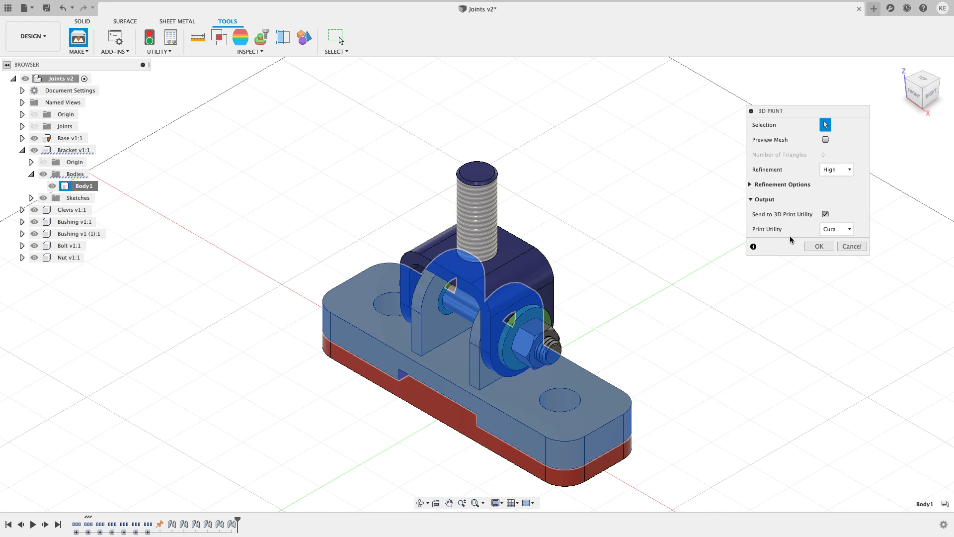
pyautogui.moveTo(796, 233)
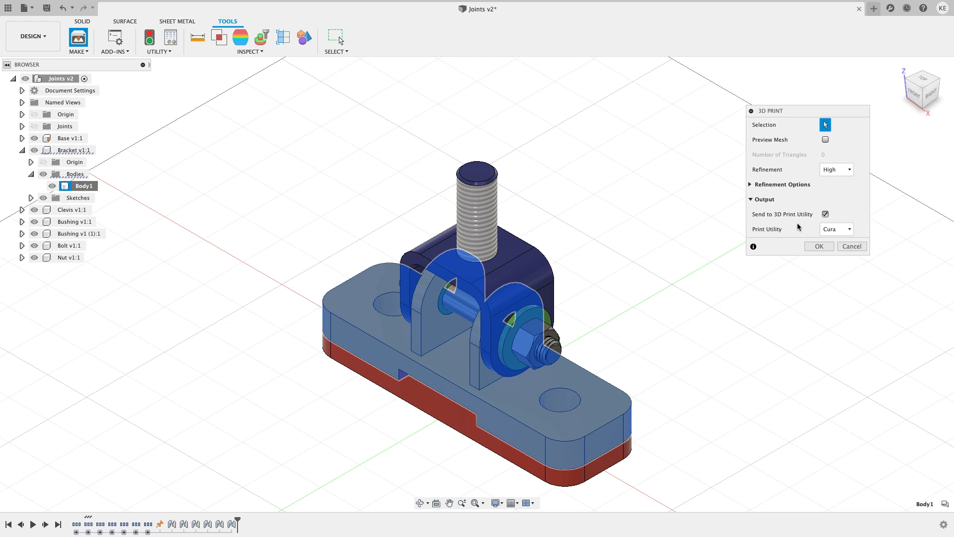
pyautogui.moveTo(802, 240)
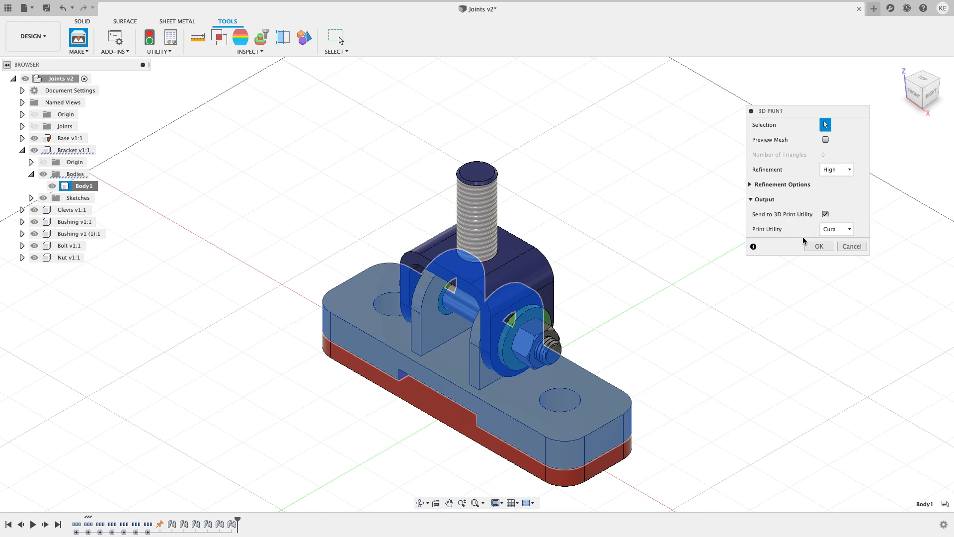
pyautogui.moveTo(819, 246)
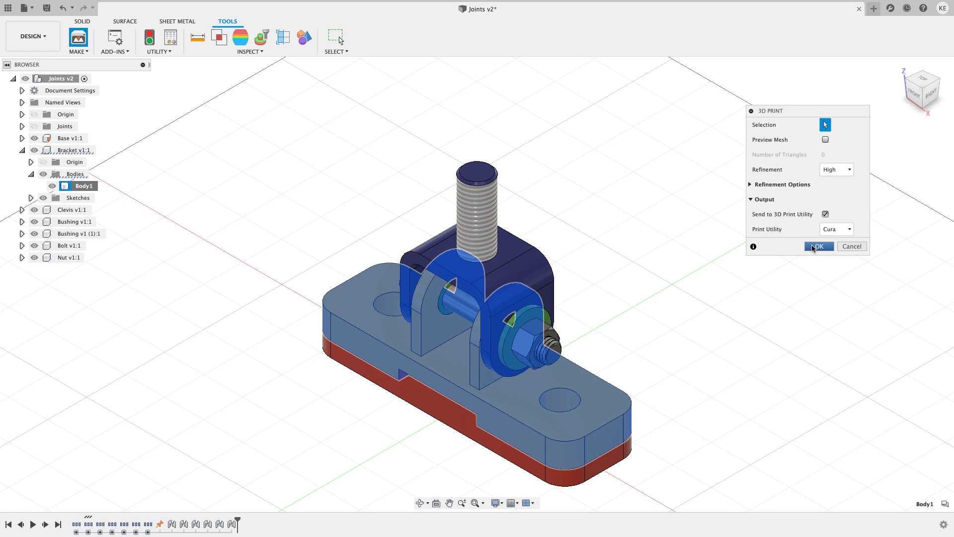
pyautogui.click(818, 246)
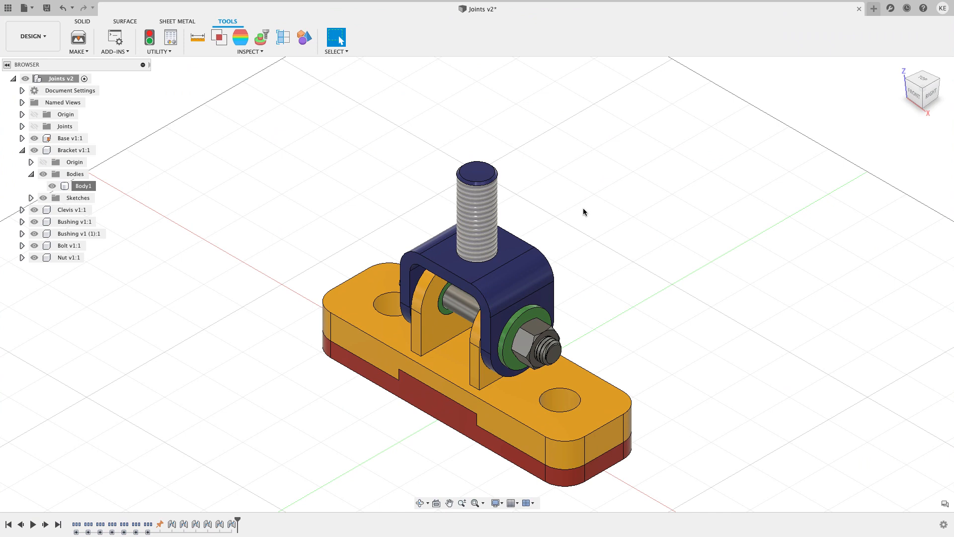
# - Open the Make dropdown on the Tools tab
pyautogui.click(78, 36)
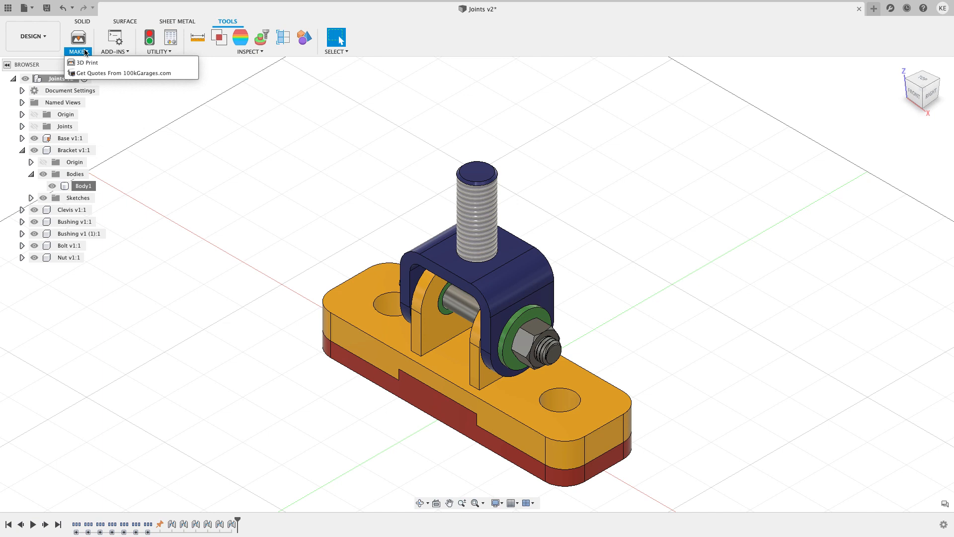
# - Start a new 3D Print with a Custom print utility, browsing the Applications folder
pyautogui.click(86, 62)
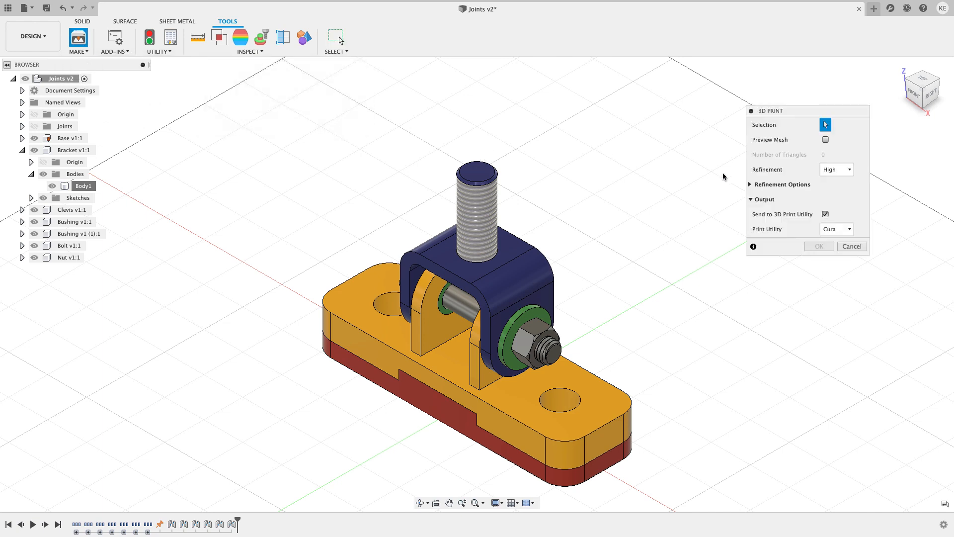
pyautogui.click(836, 228)
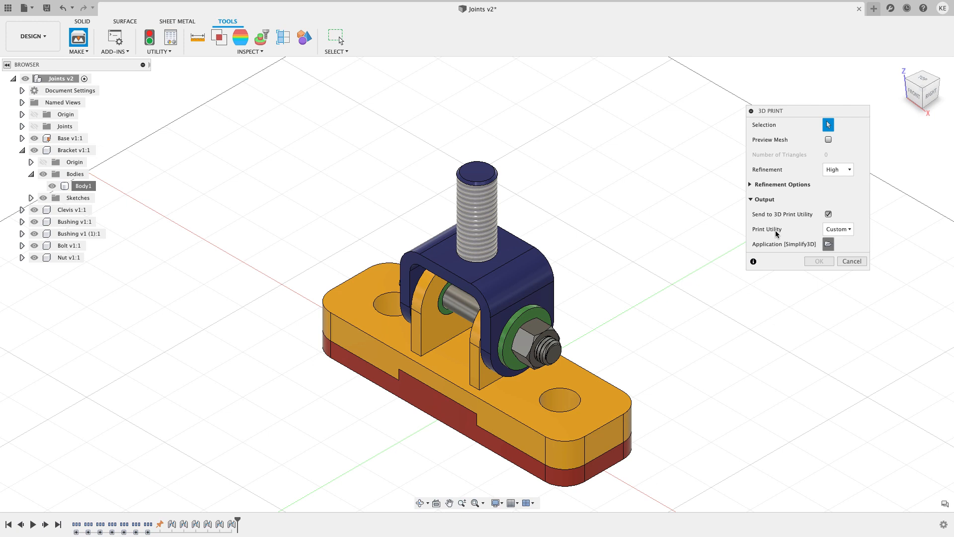
pyautogui.click(827, 244)
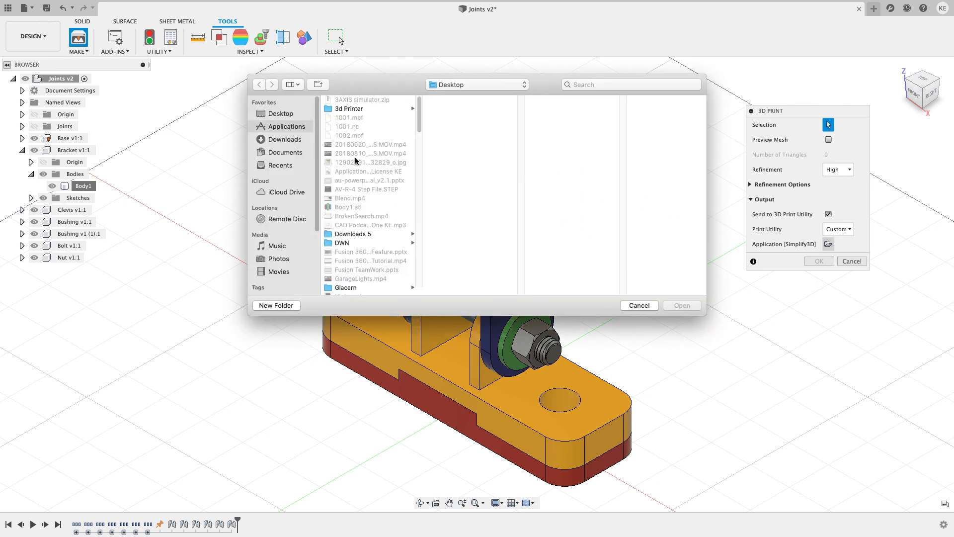
pyautogui.click(282, 126)
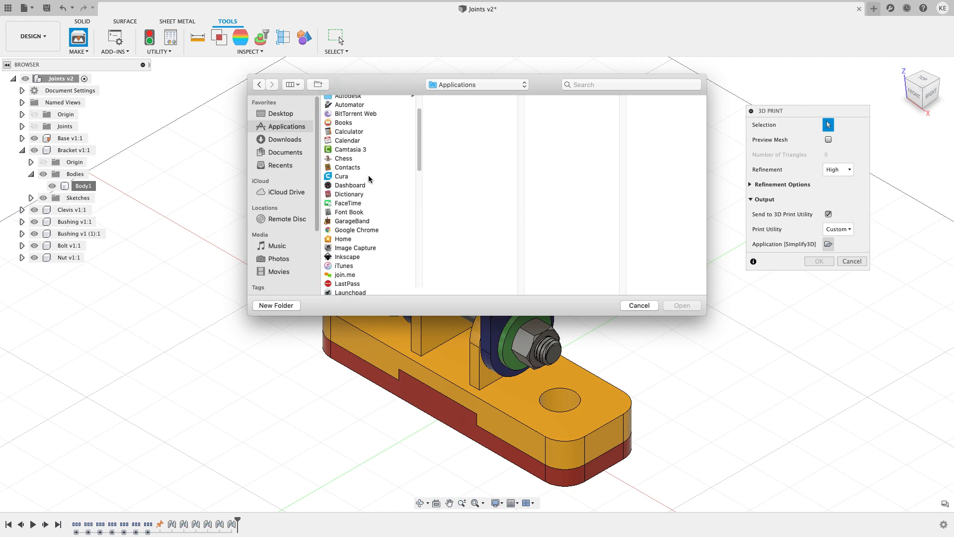
# - Pick Simplify3D-4.0.0 as the custom application and select the yellow bracket body
pyautogui.scroll(3)
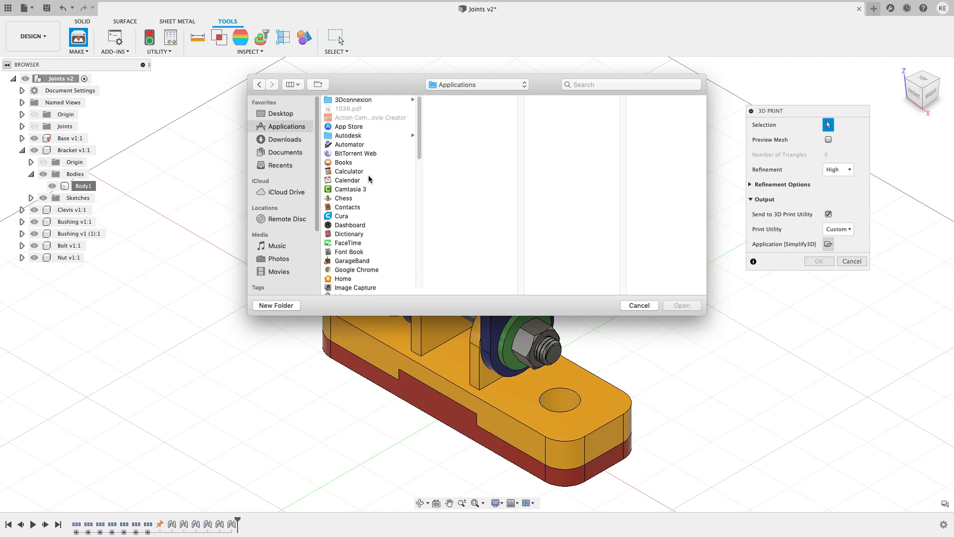
pyautogui.scroll(-3)
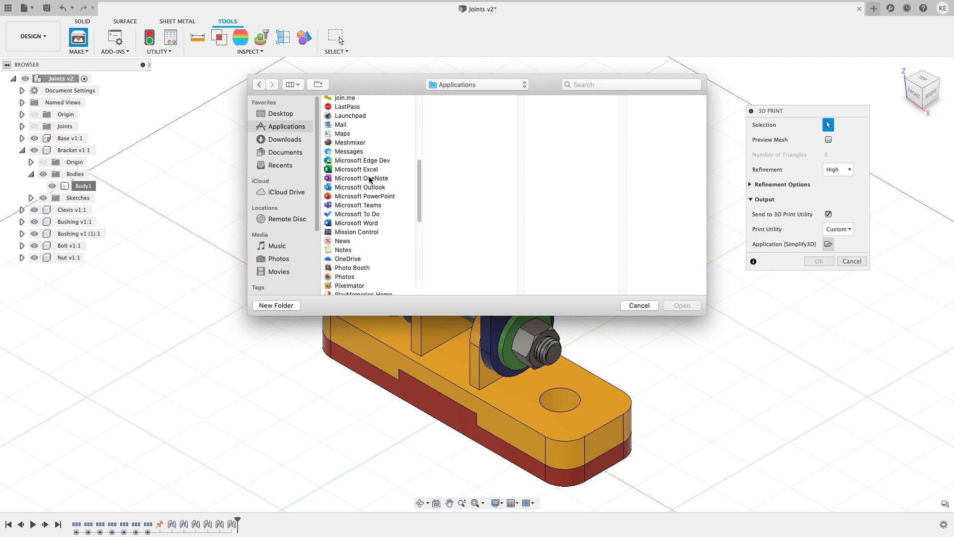
pyautogui.scroll(-3)
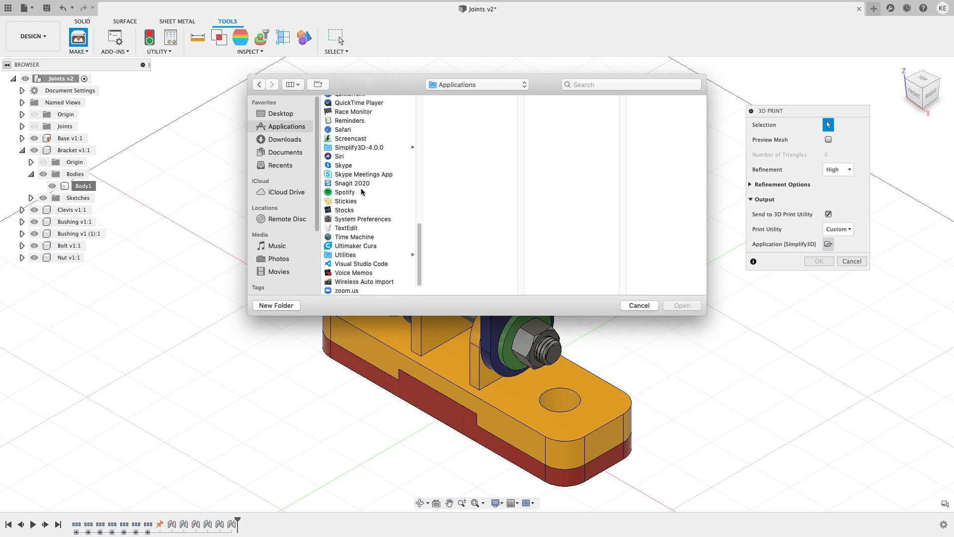
pyautogui.scroll(3)
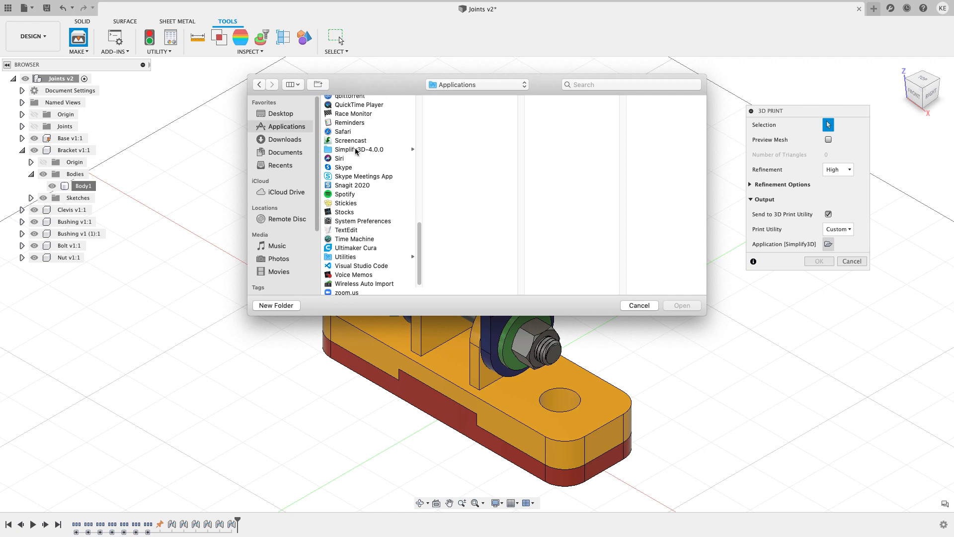
pyautogui.click(358, 149)
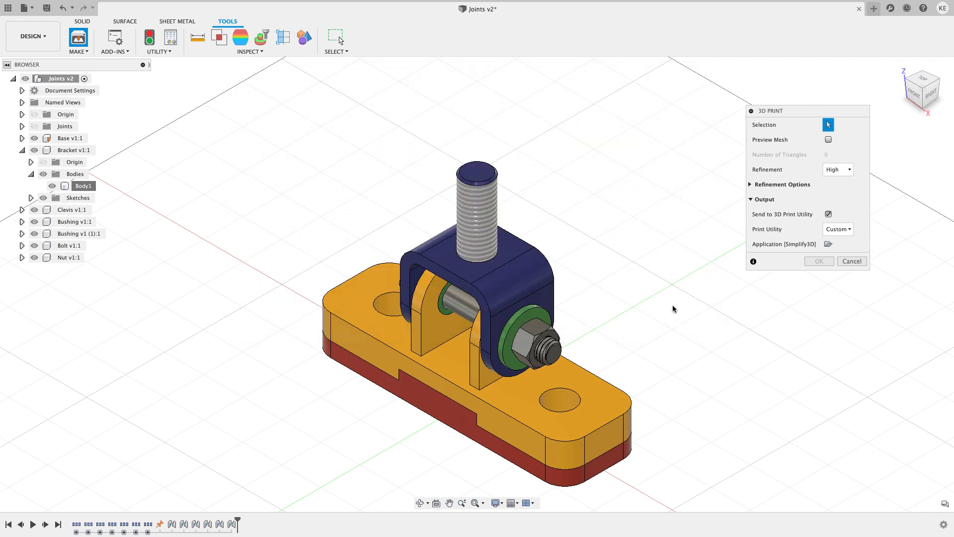
pyautogui.click(84, 186)
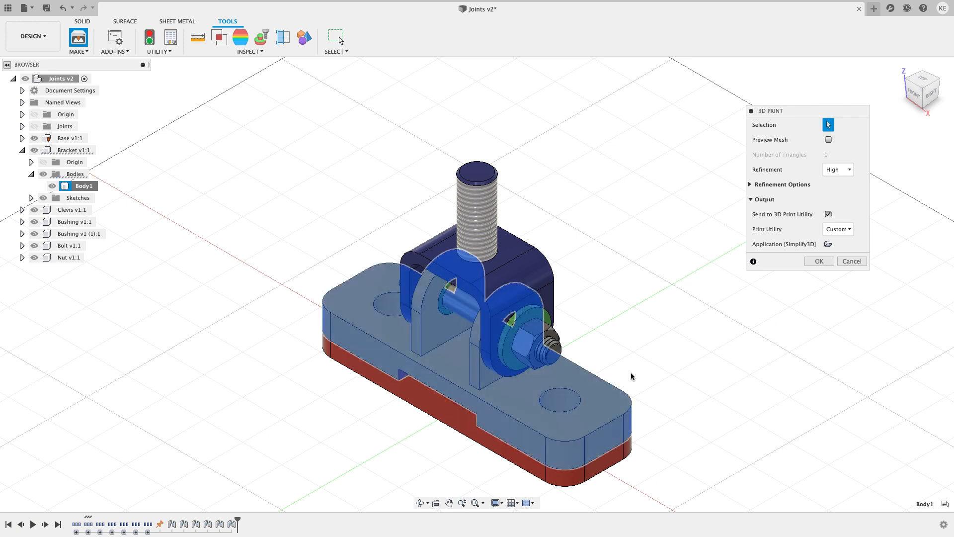
pyautogui.moveTo(812, 270)
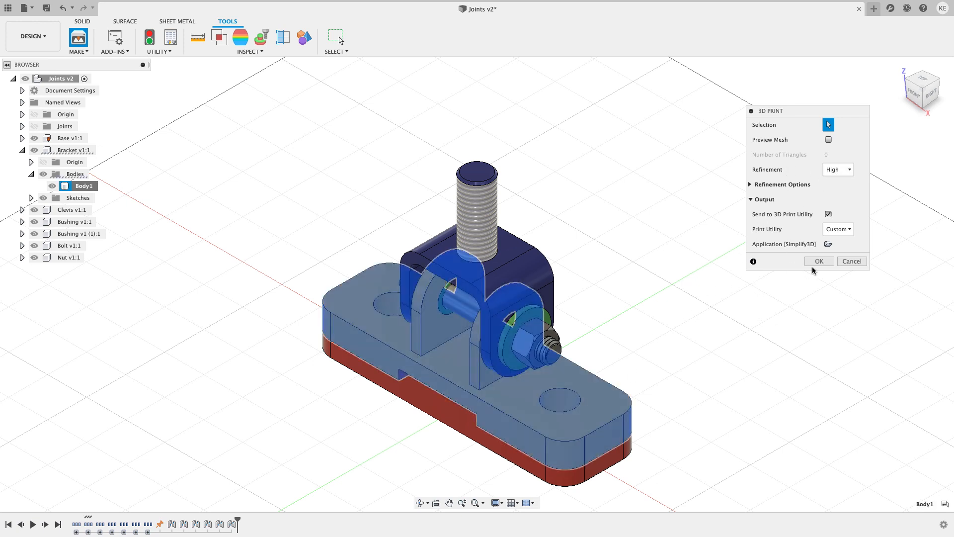